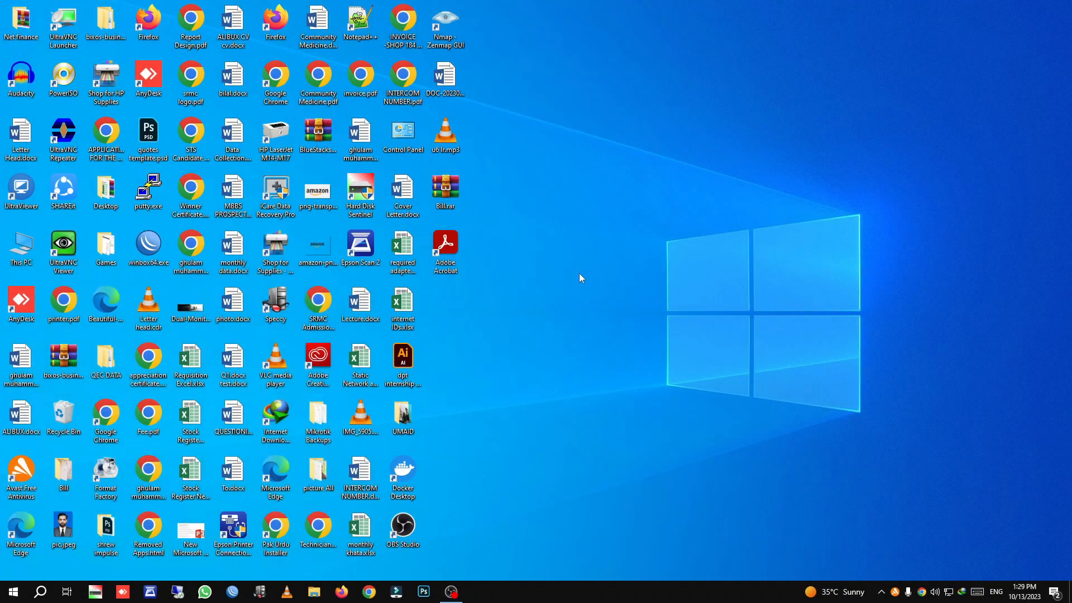
Launch Command Prompt from Start and ping 10.11.11.251.
left_click(10, 589)
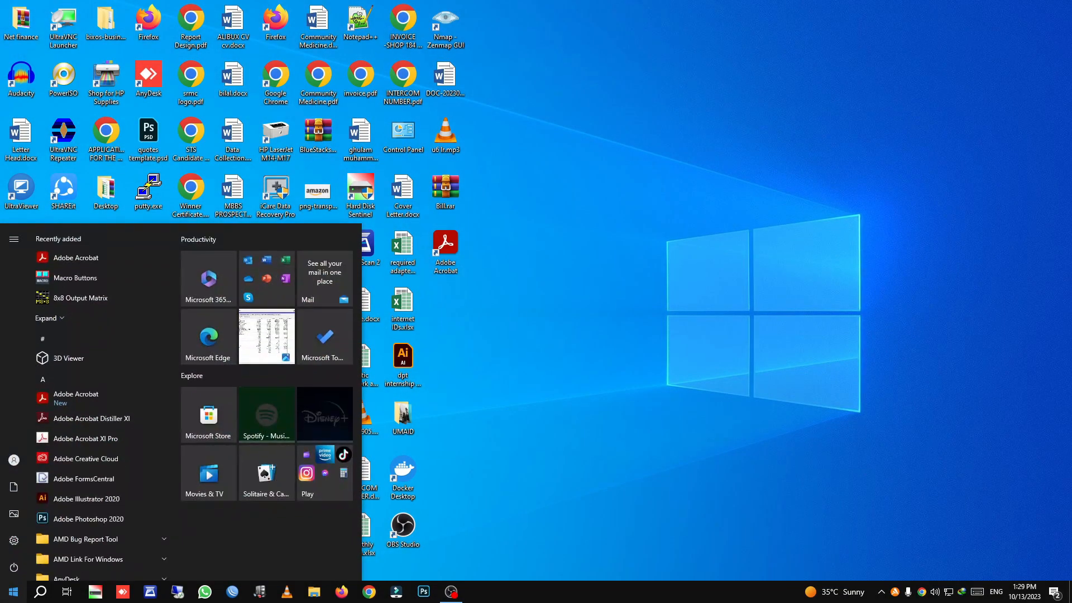
left_click(474, 591)
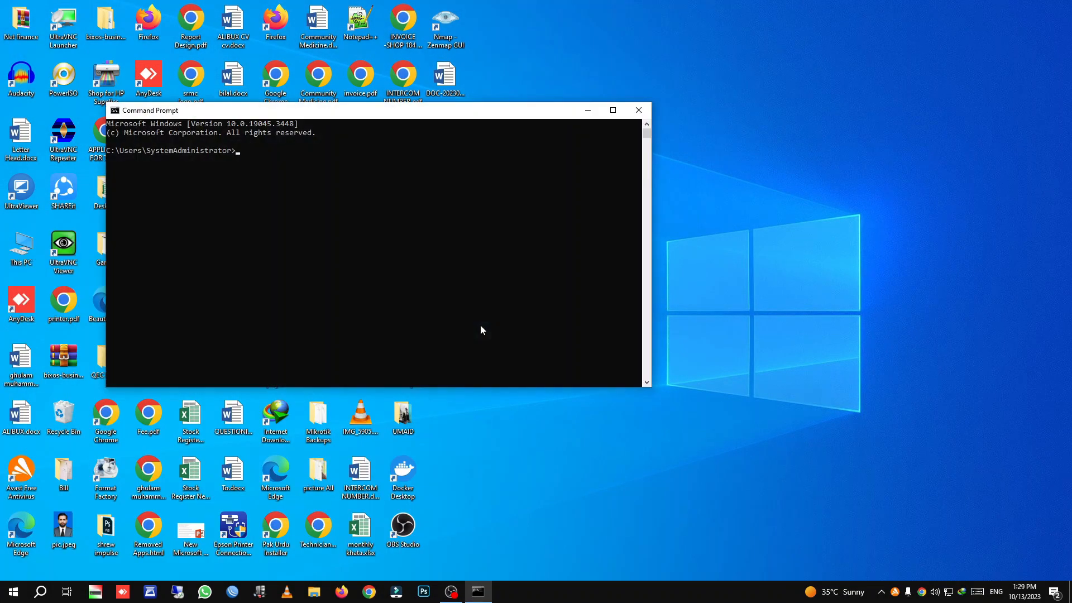
type("ping")
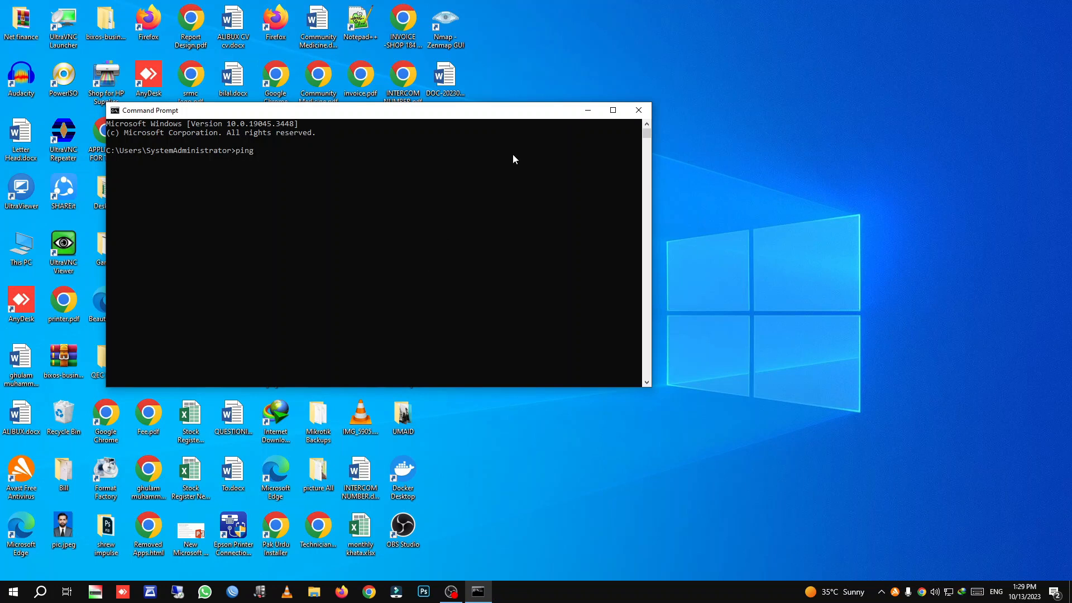
type("10.11")
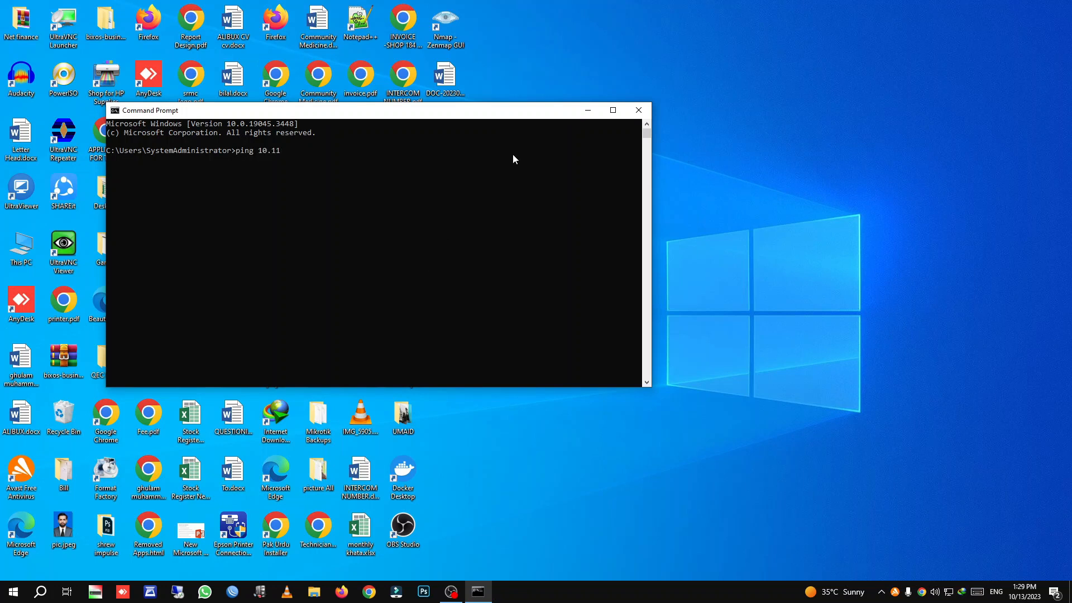
type(".11.251")
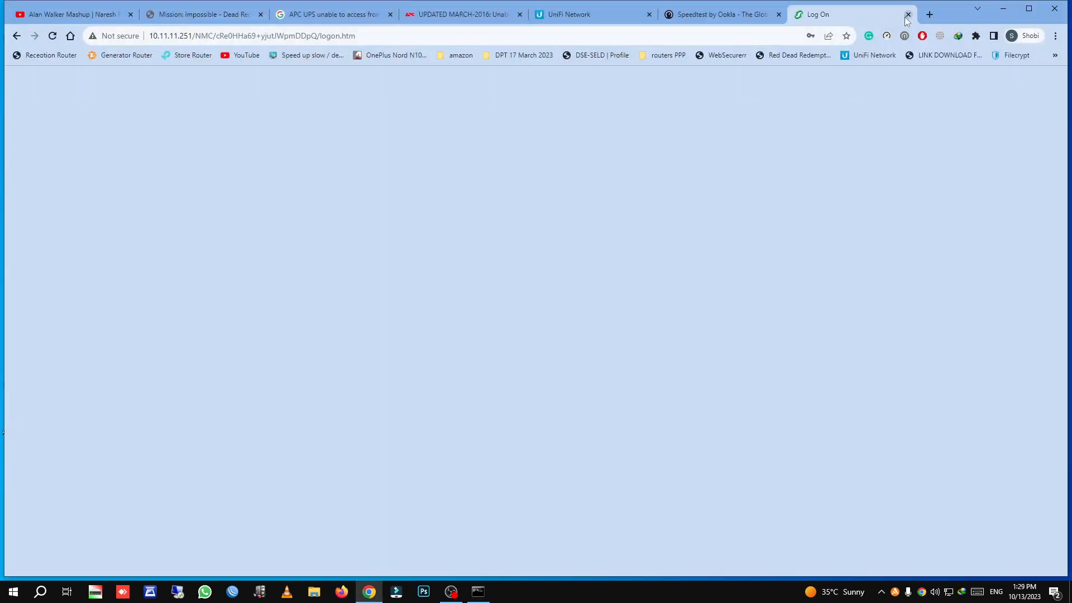
Close the stalled Log On tab and reload 10.11.11.251, which refuses to connect.
left_click(906, 15)
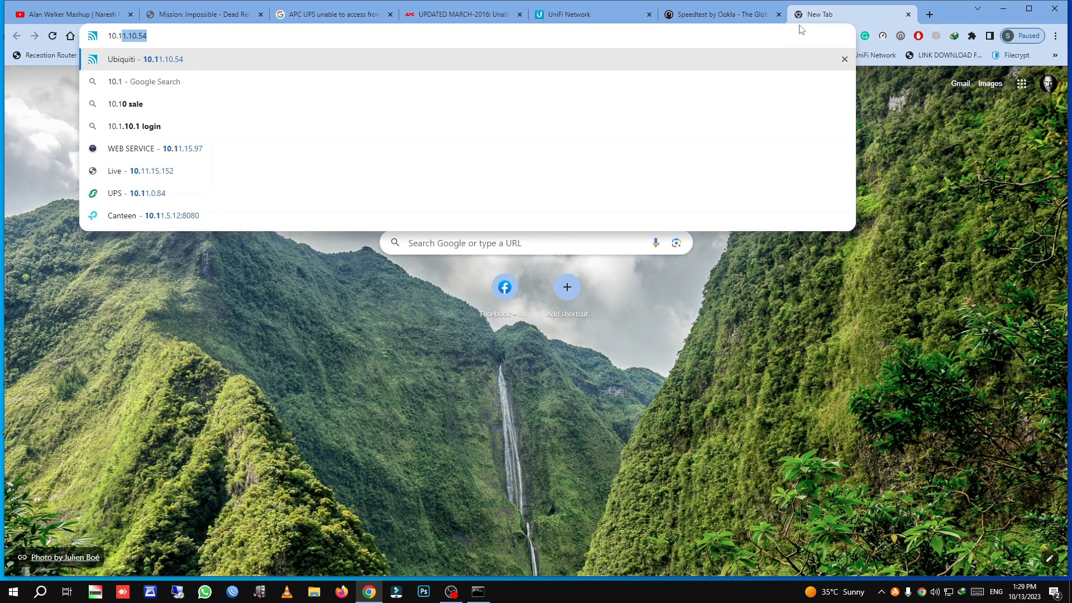
type("10.11.11.251")
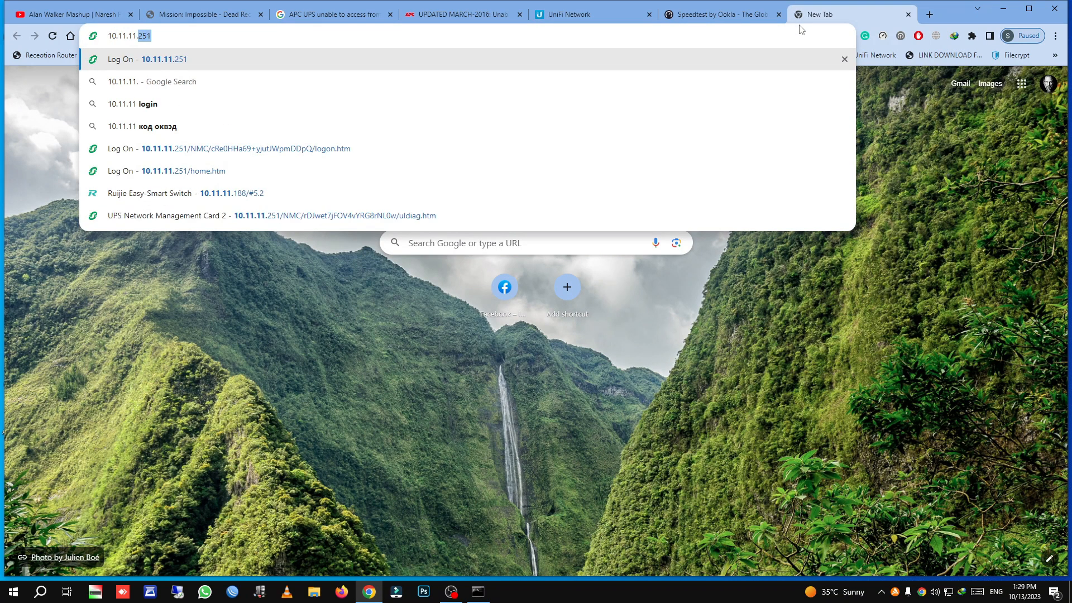
key("Enter")
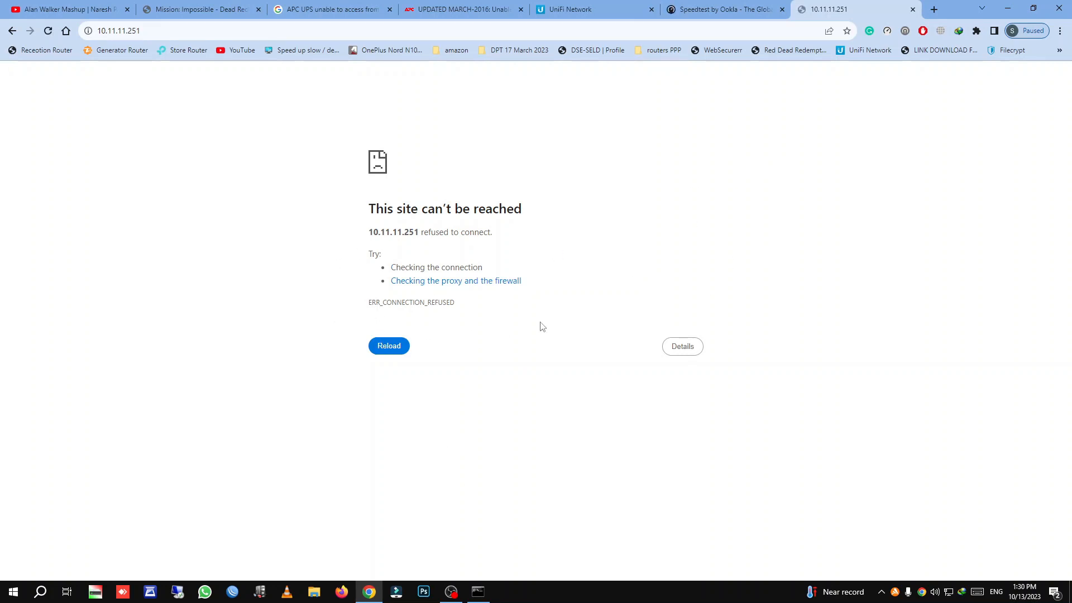
mouse_move(972, 116)
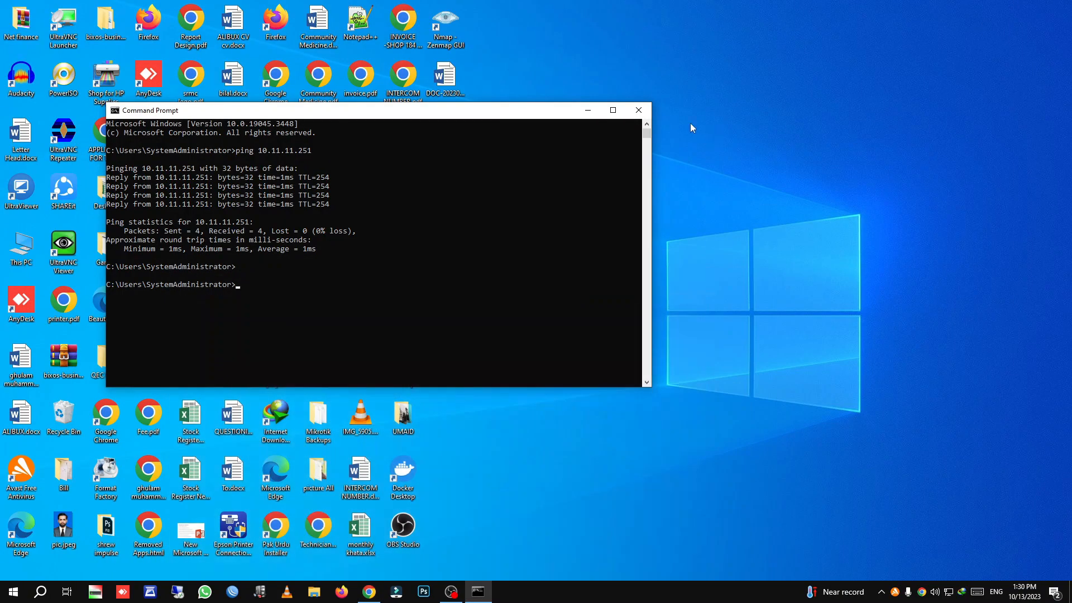
Launch putty.exe and start an SSH session to 10.11.11.251.
left_click(638, 109)
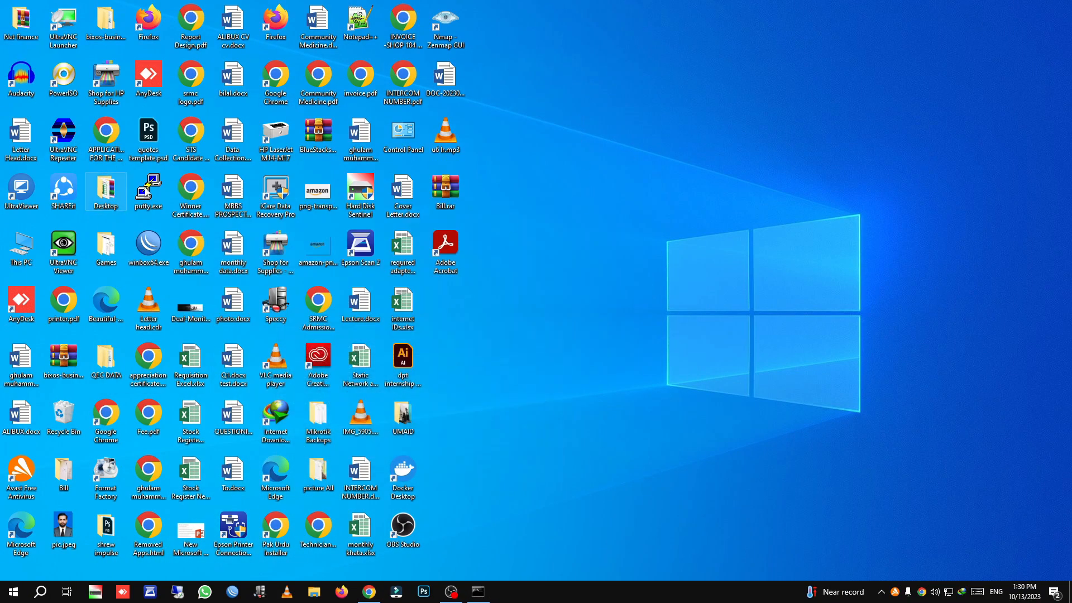
double_click(148, 187)
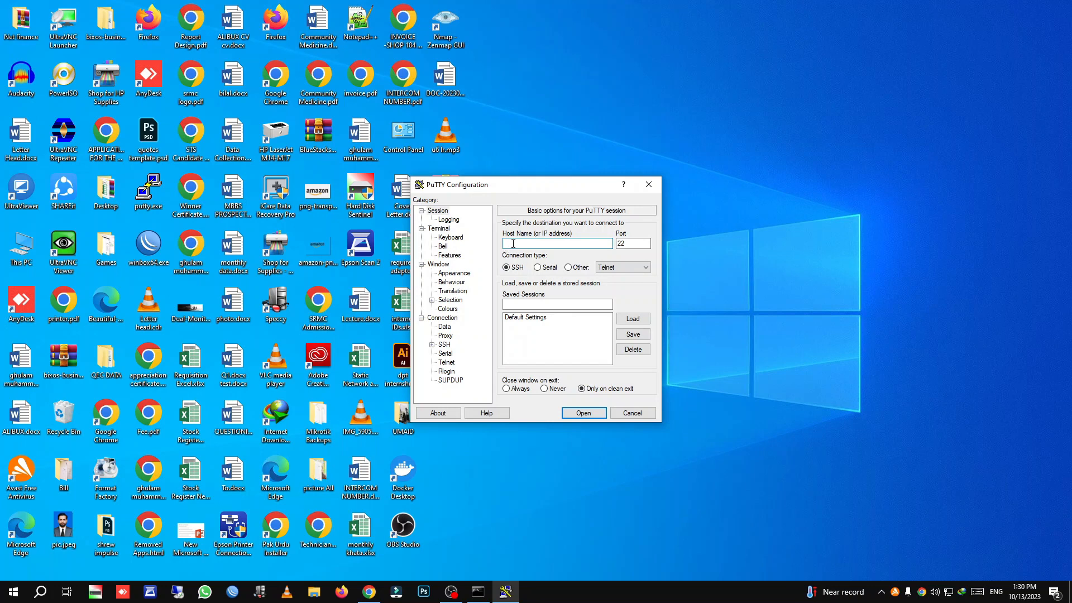
type("10.11.11.")
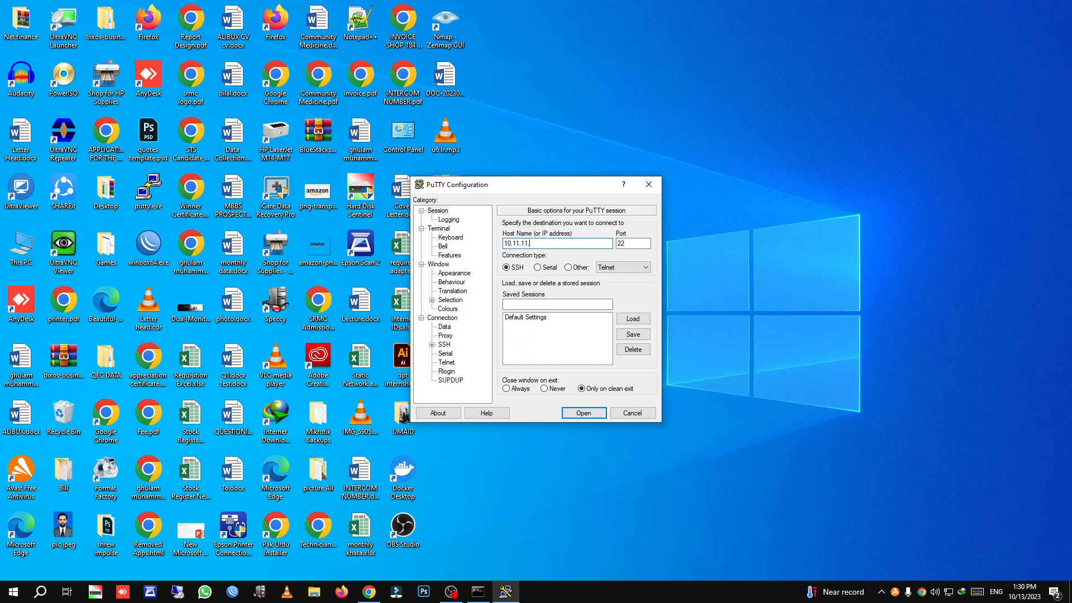
type("251")
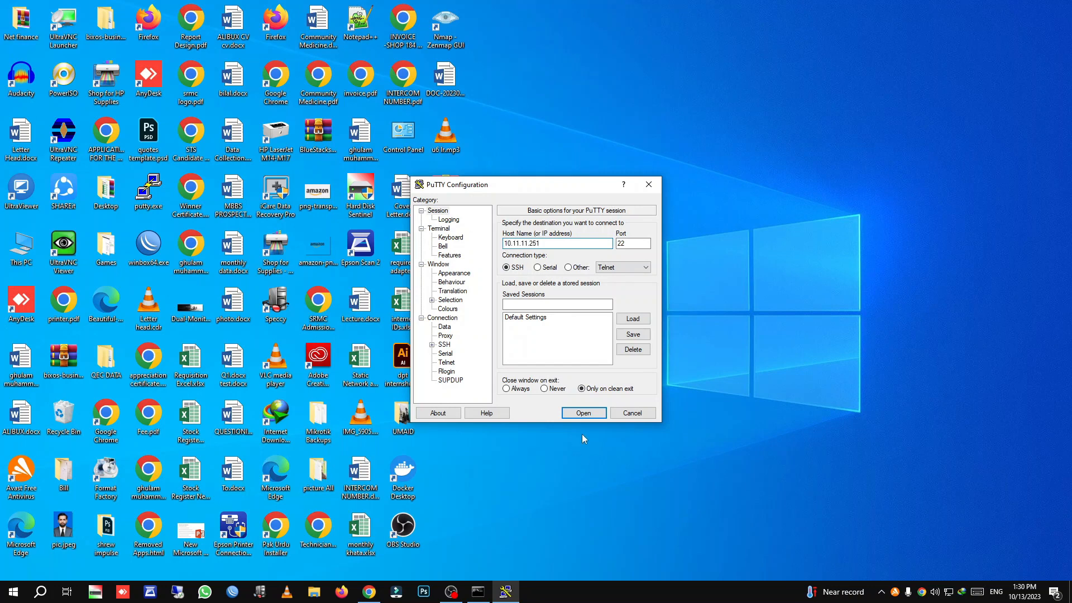
left_click(583, 412)
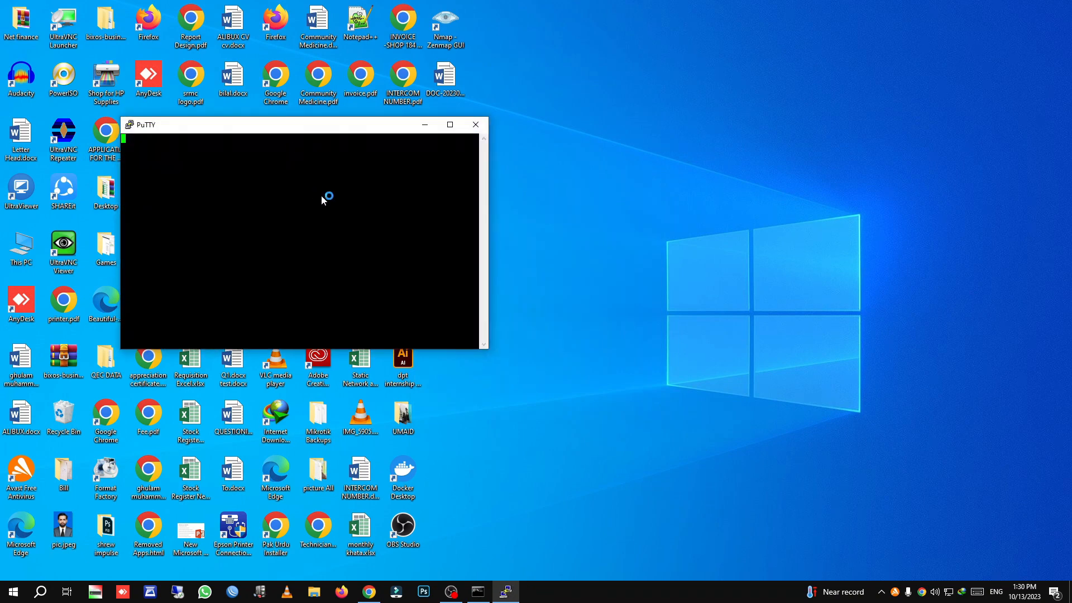
Log in as apc to the UPS management card and maximize the terminal.
type("a")
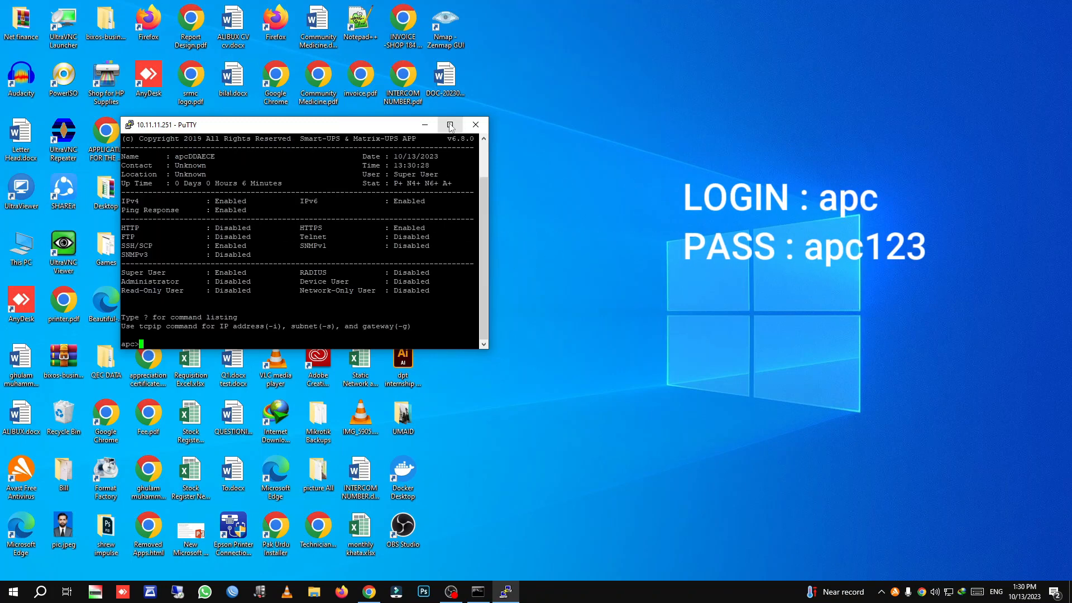
left_click(450, 124)
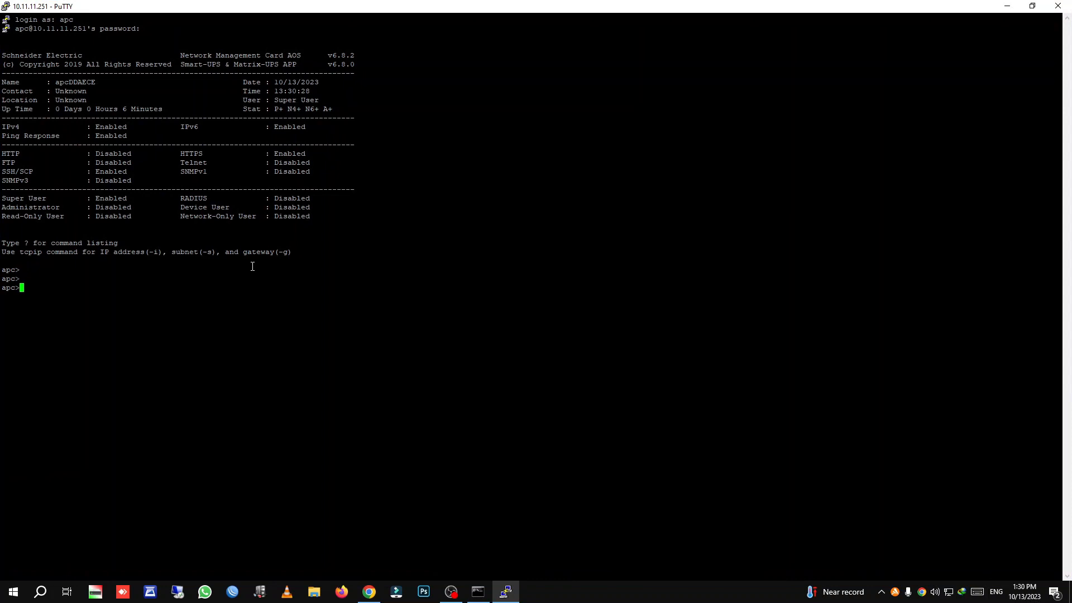
left_click_drag(366, 208, 136, 156)
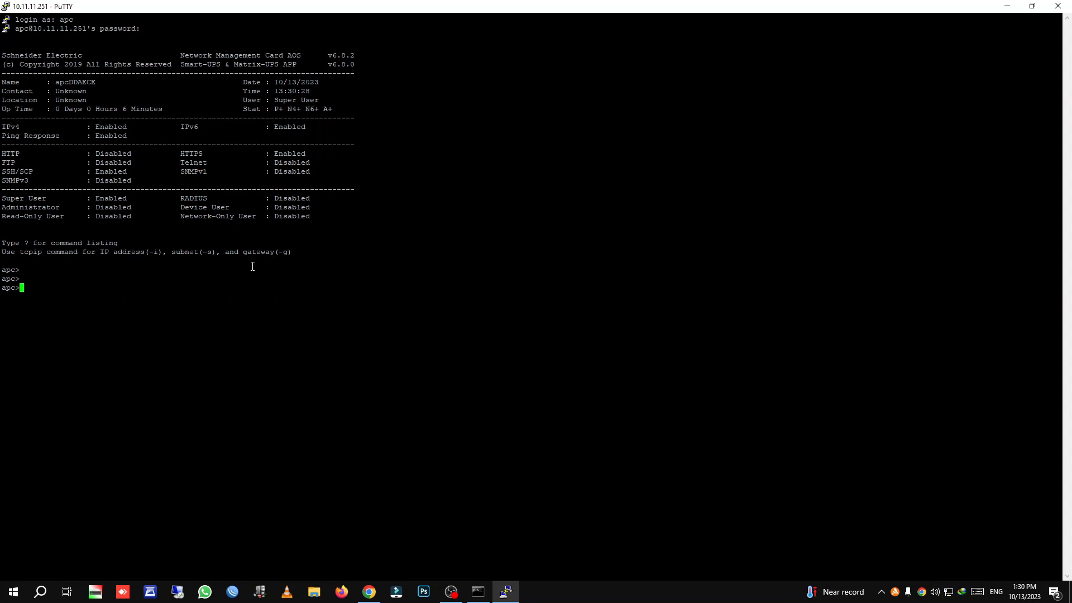
Run web -h enable, then reboot the card answering YES, and return to Command Prompt.
type("web")
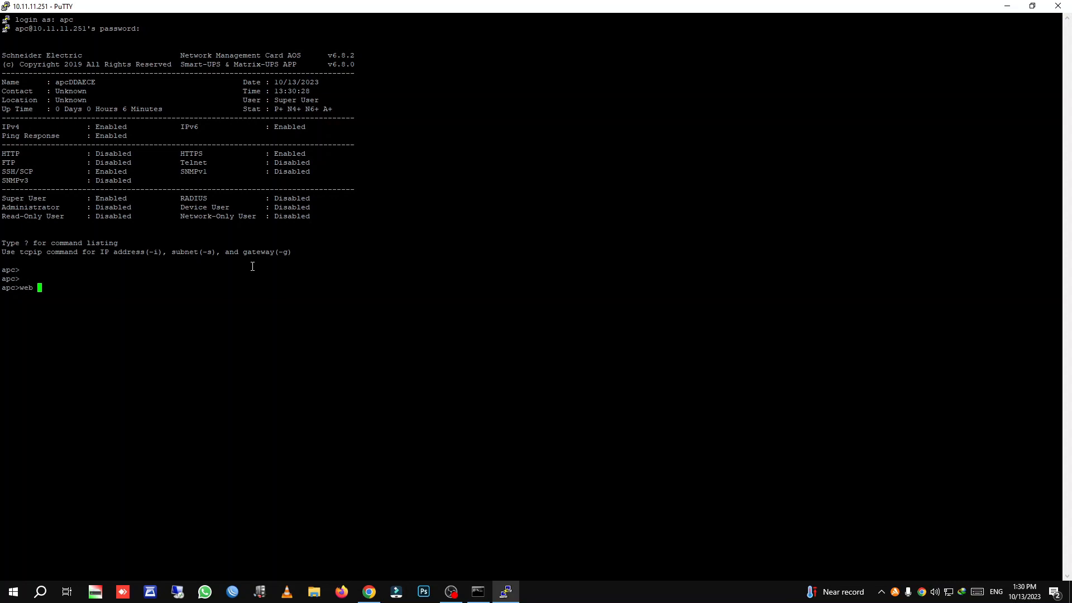
type("-h enable")
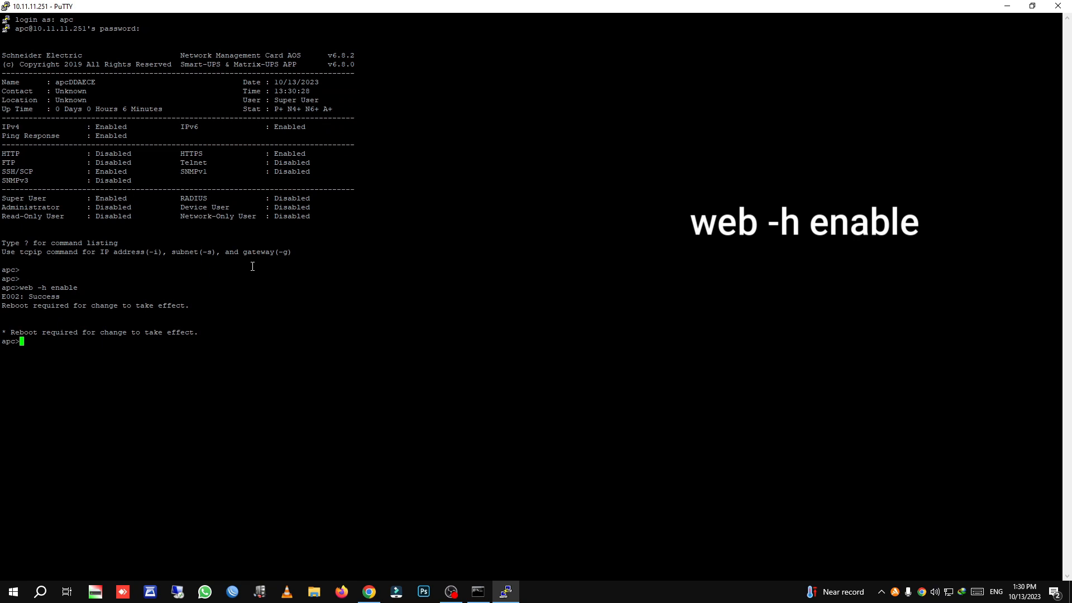
type("R")
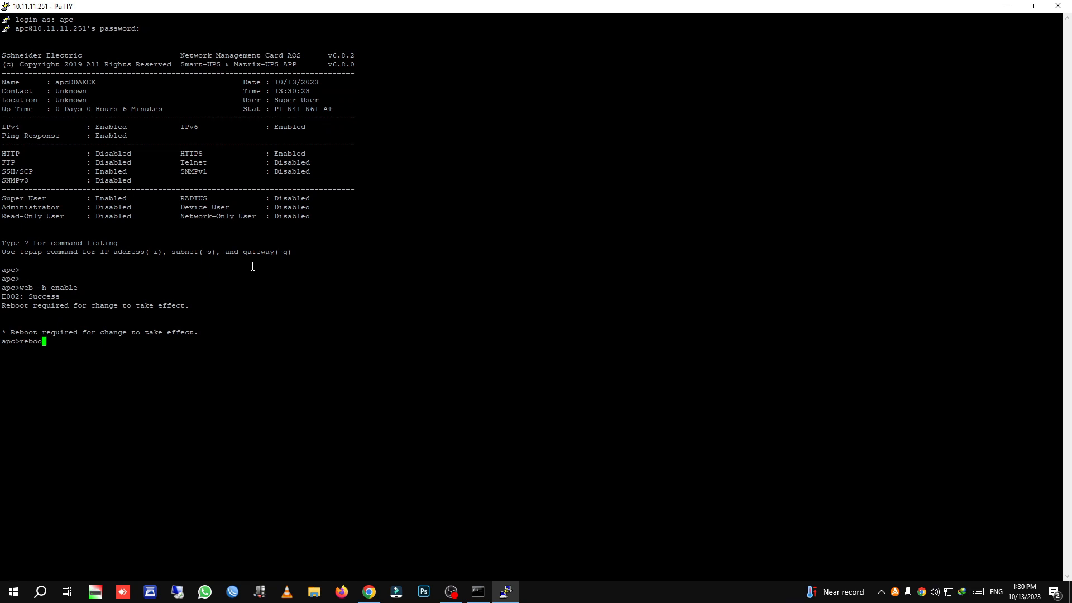
key("Enter")
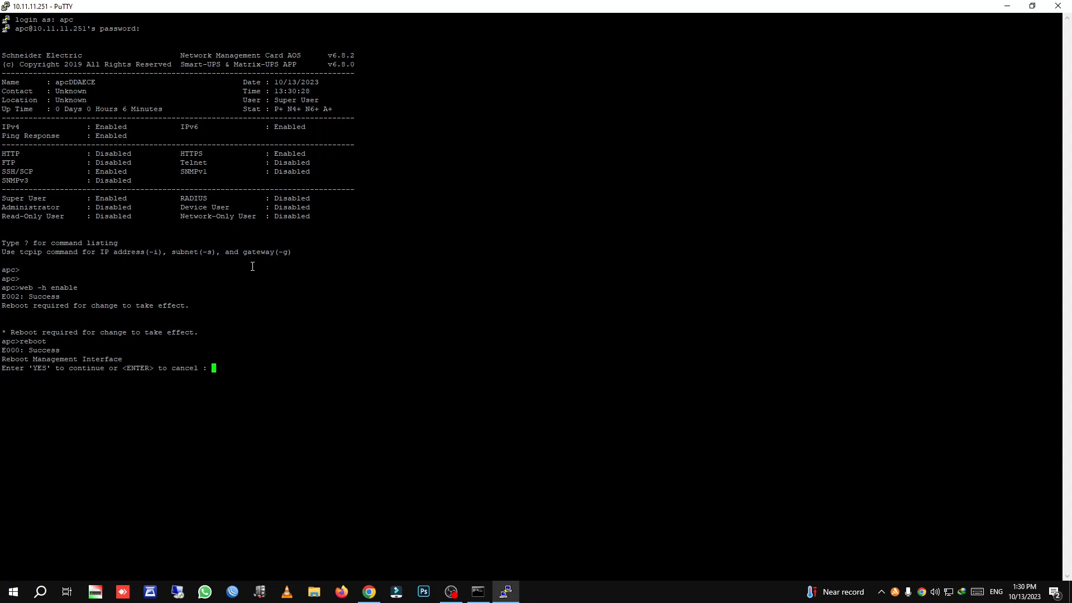
type("YES")
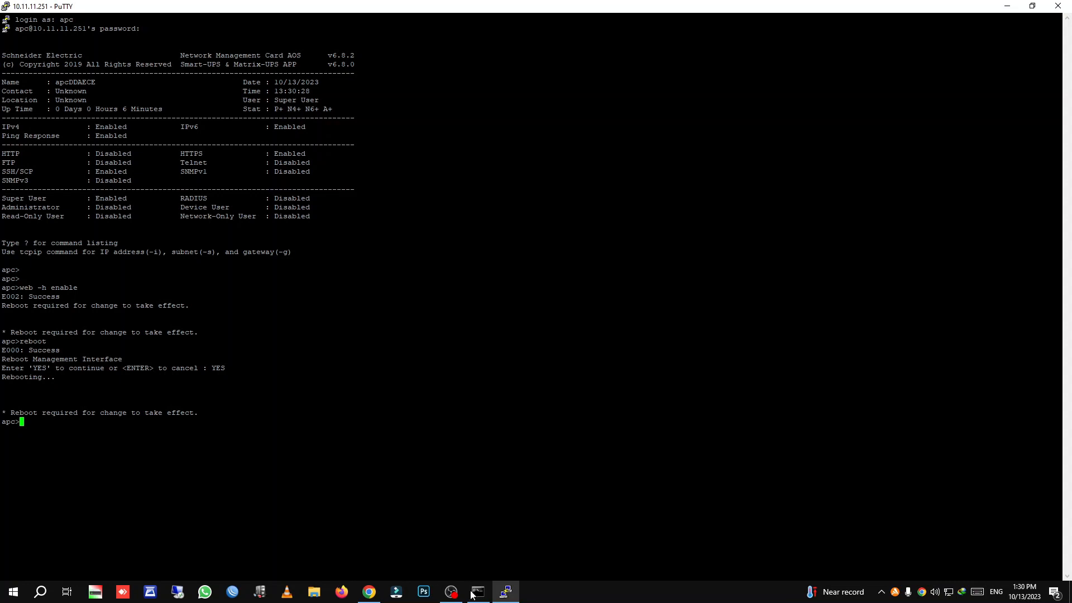
left_click(478, 592)
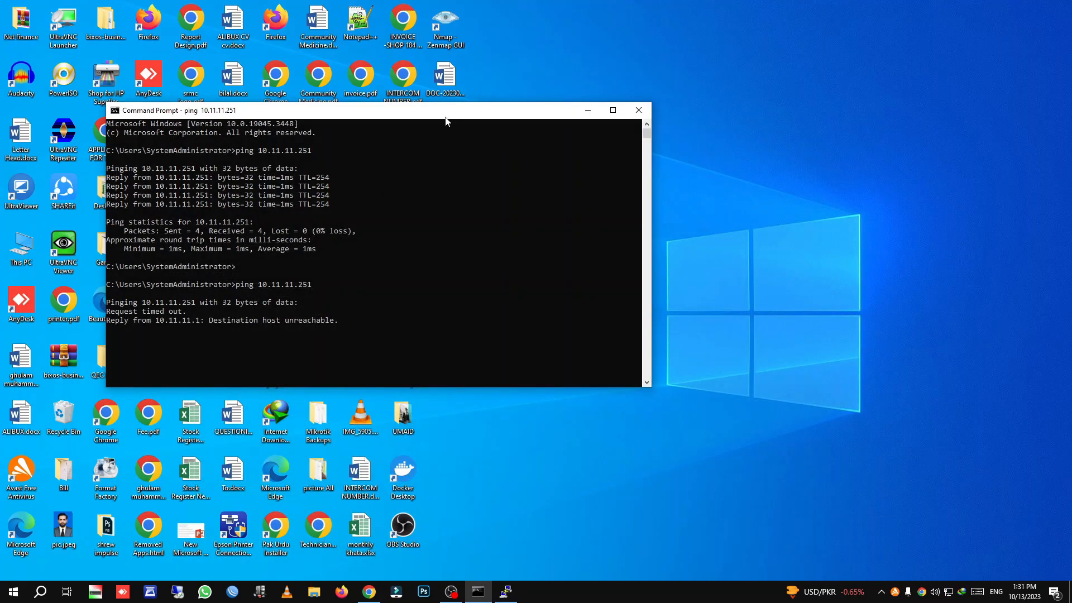
Run a continuous ping 10.11.11.251 -t to watch the card come back up.
type("ping 10.11.11.251 -t")
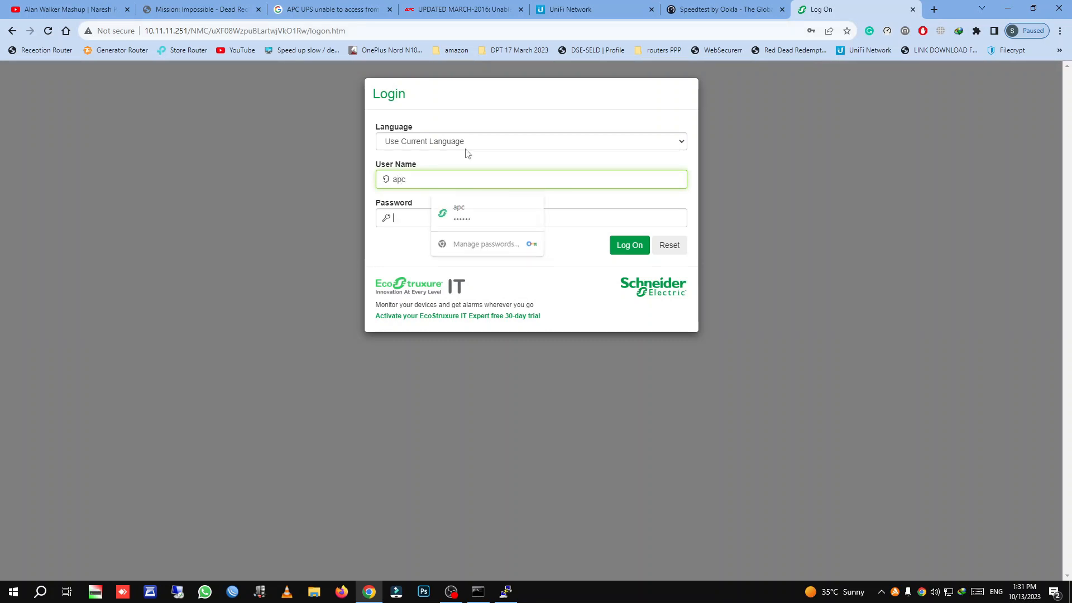
Dismiss the failed login and password-update prompt, then log on as apc to reach the Home page.
left_click(629, 245)
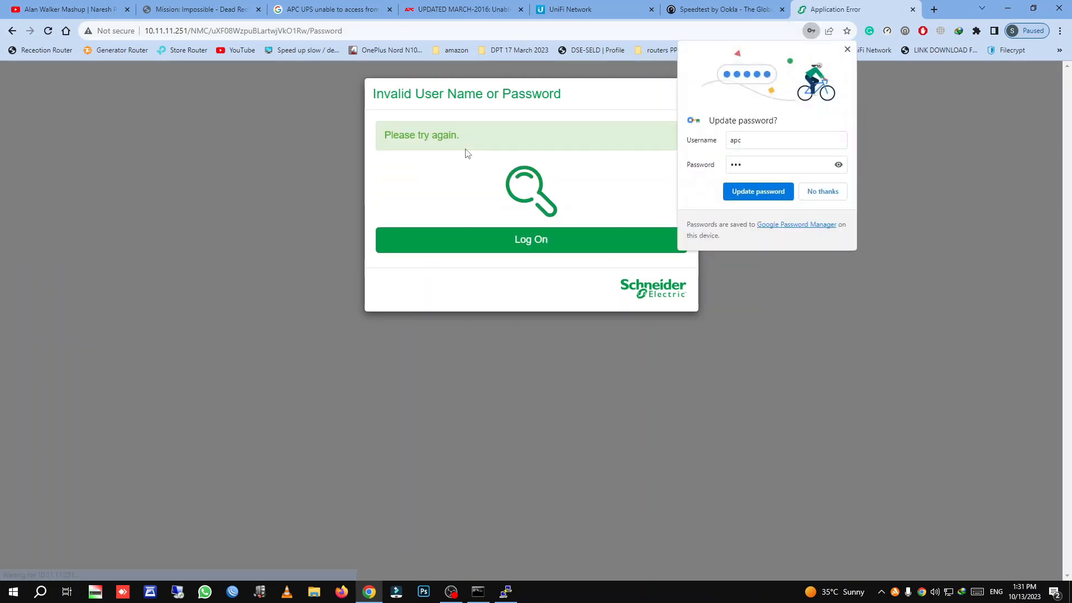
left_click(822, 192)
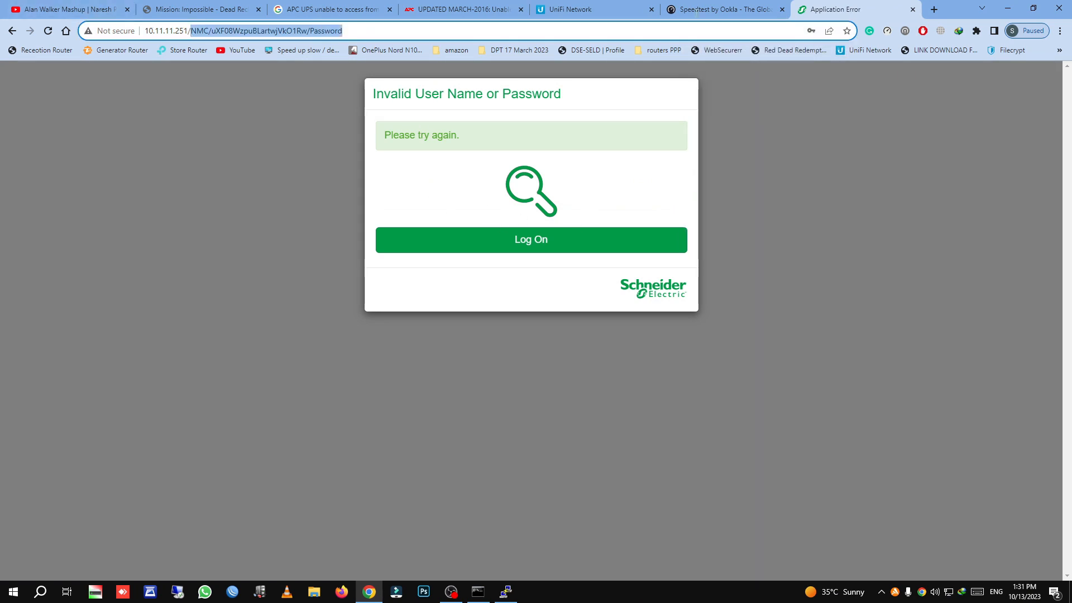
left_click(530, 240)
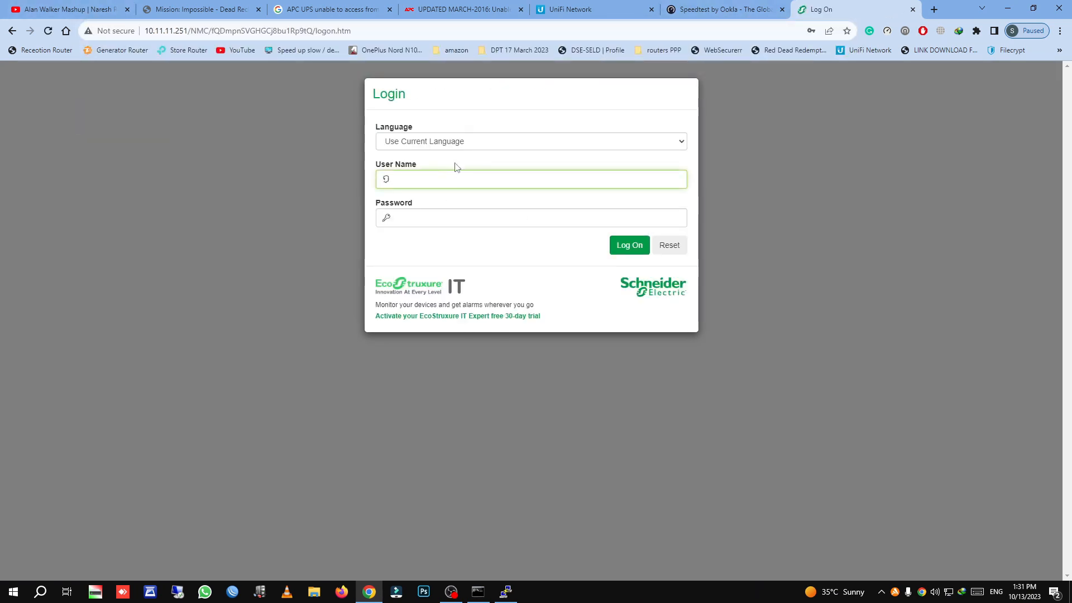
type("apc")
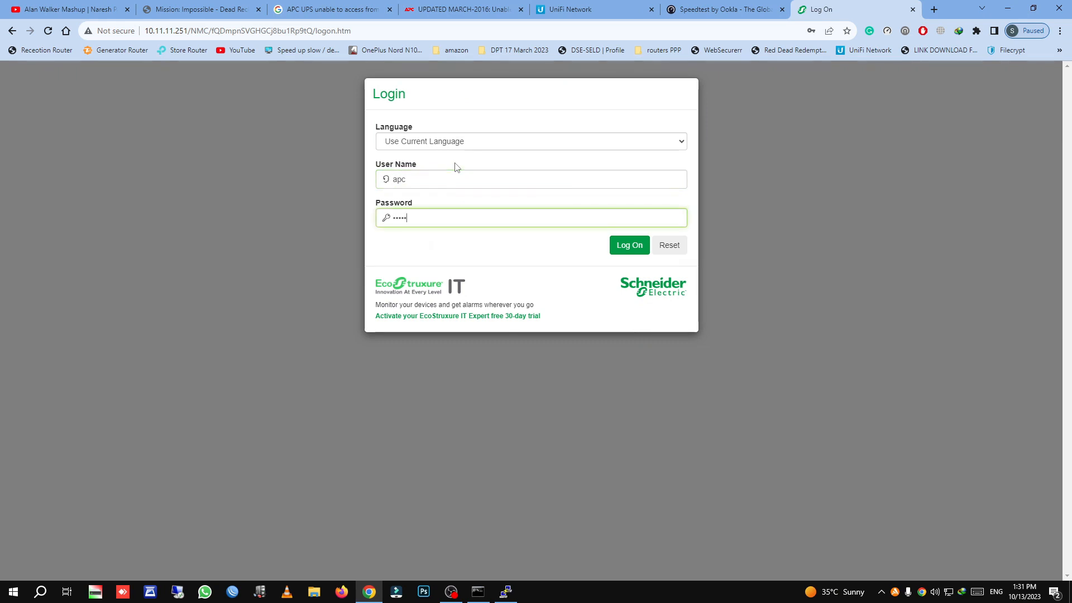
left_click(629, 245)
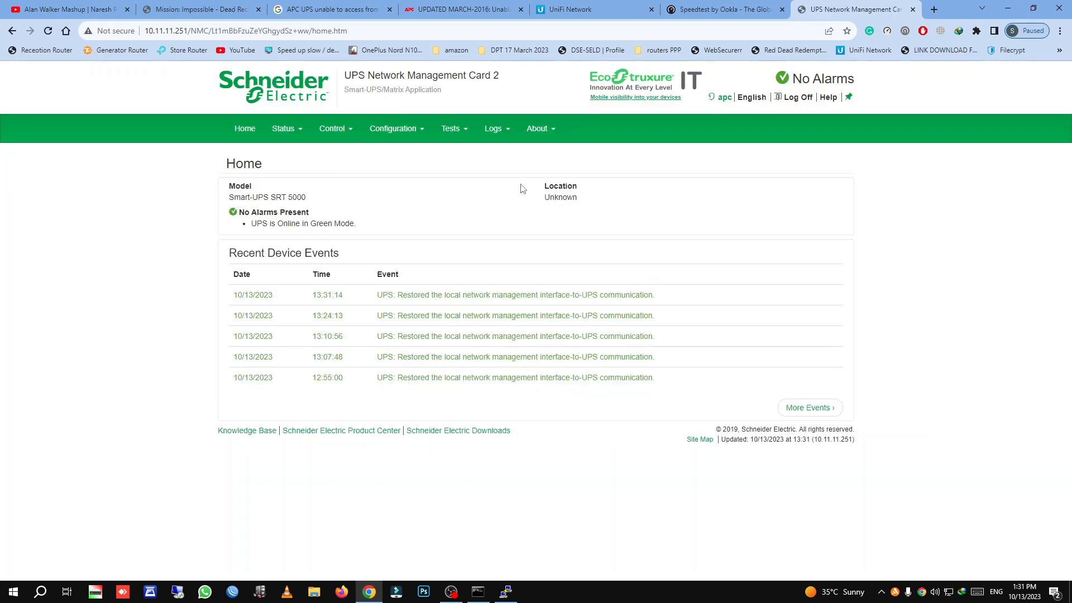